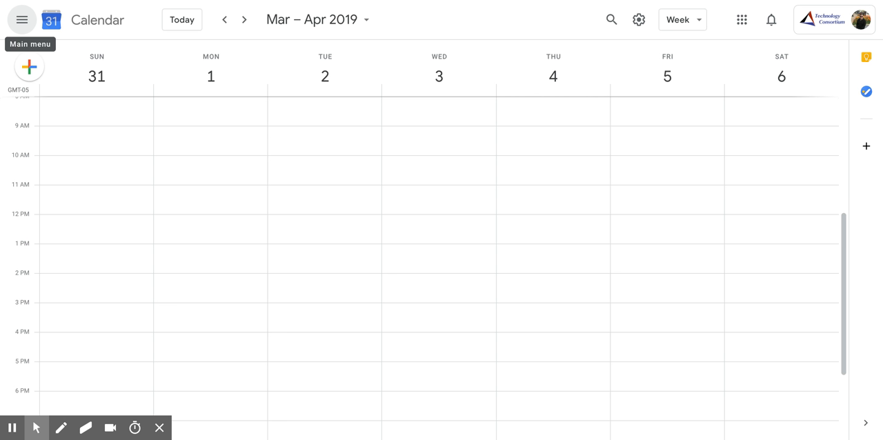
mouse_move(220, 100)
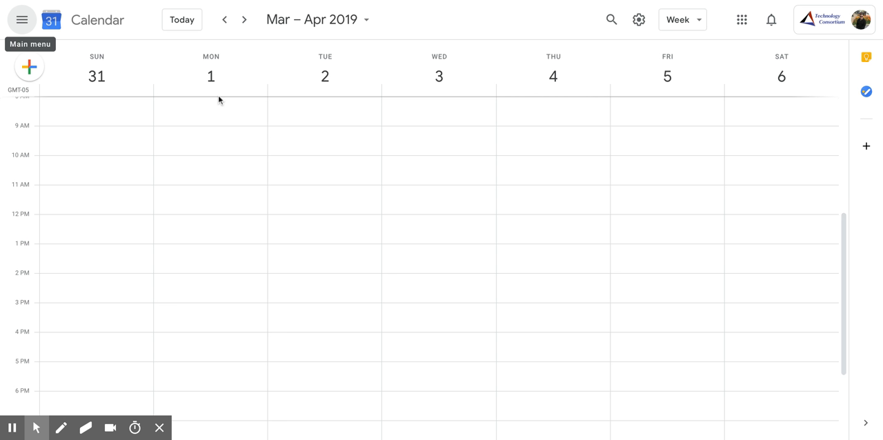
mouse_move(22, 19)
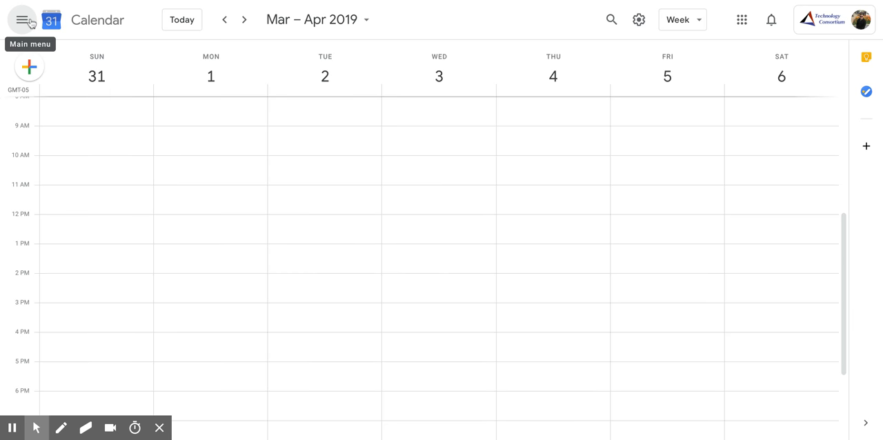
Open Settings and sharing for Cascade Example from its options under My calendars
click(21, 19)
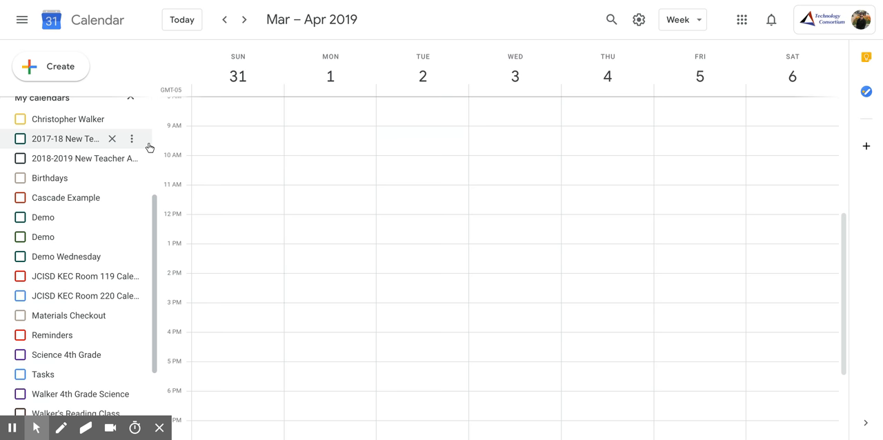
mouse_move(100, 198)
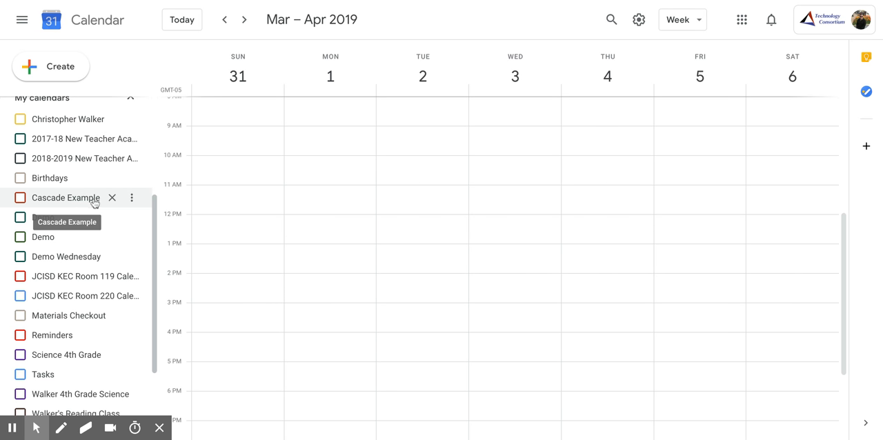
mouse_move(131, 198)
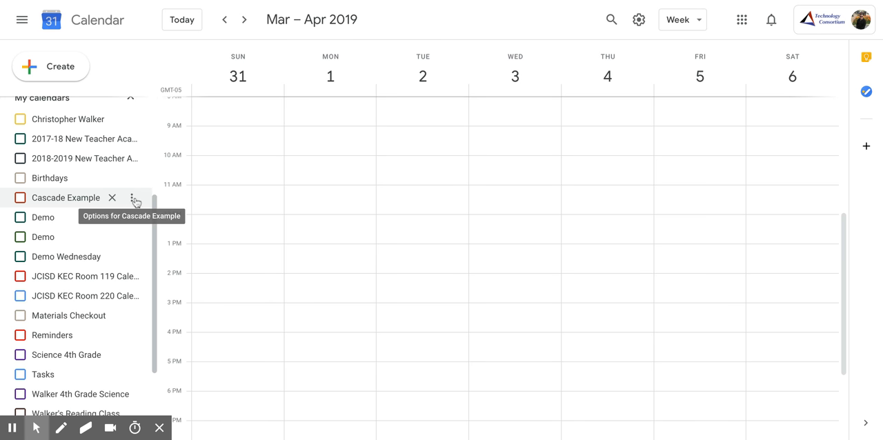
click(135, 200)
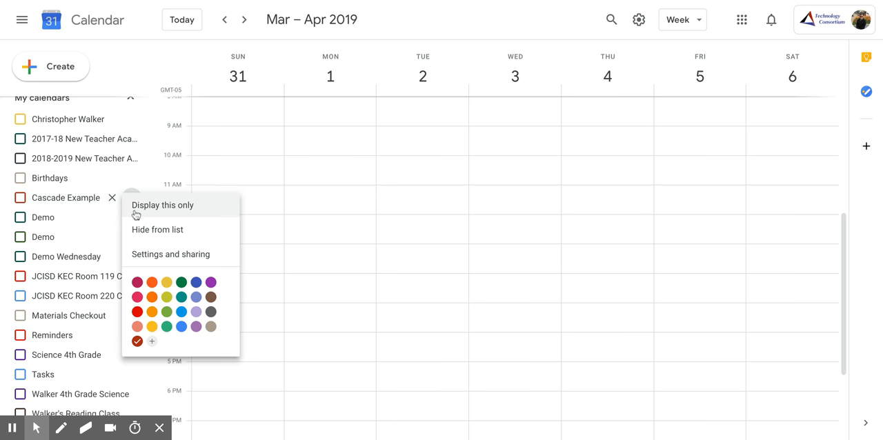
click(170, 254)
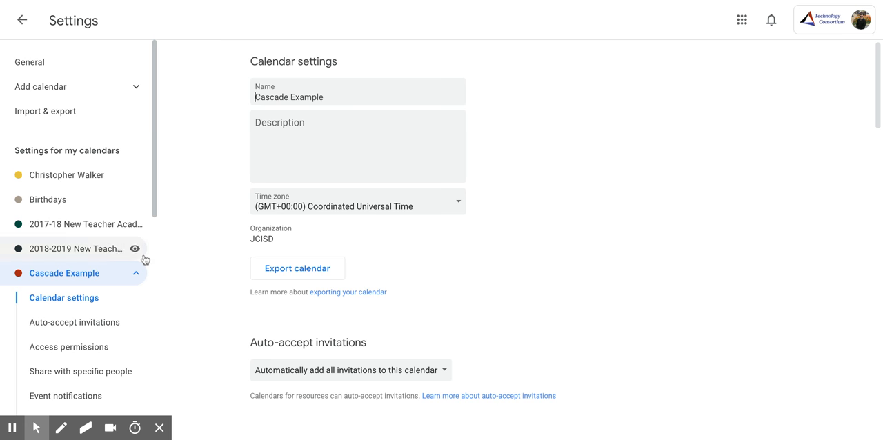
Scroll Cascade Example's settings down to the Remove calendar section with Unsubscribe and Delete
click(357, 96)
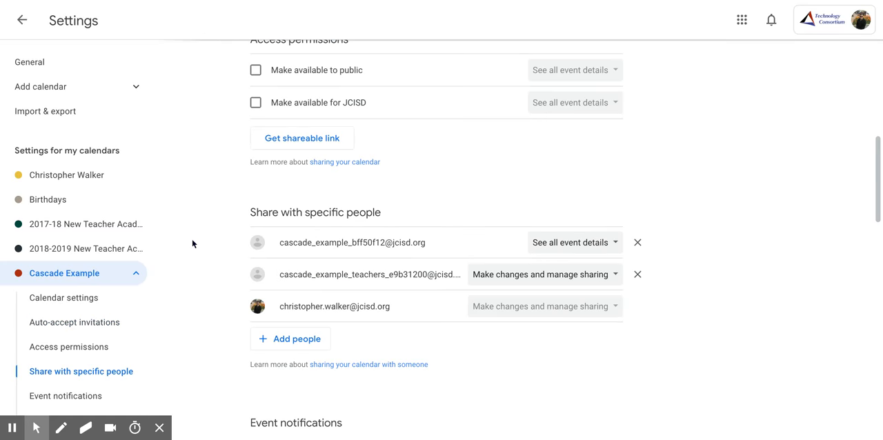
scroll(down, 3)
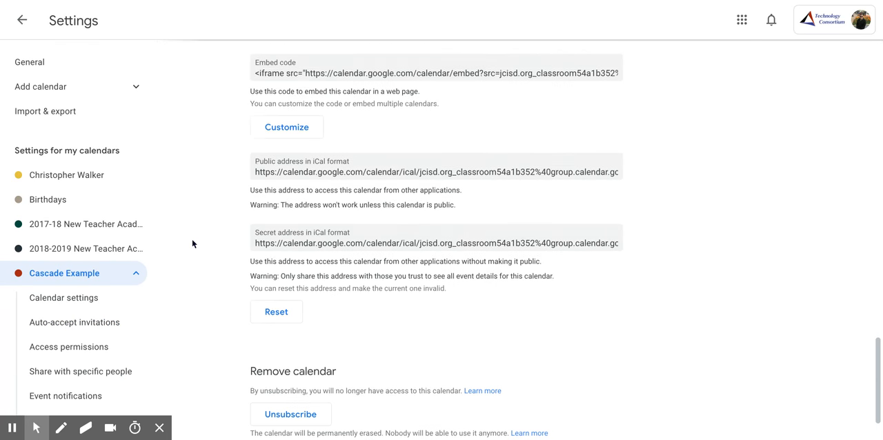
scroll(down, 3)
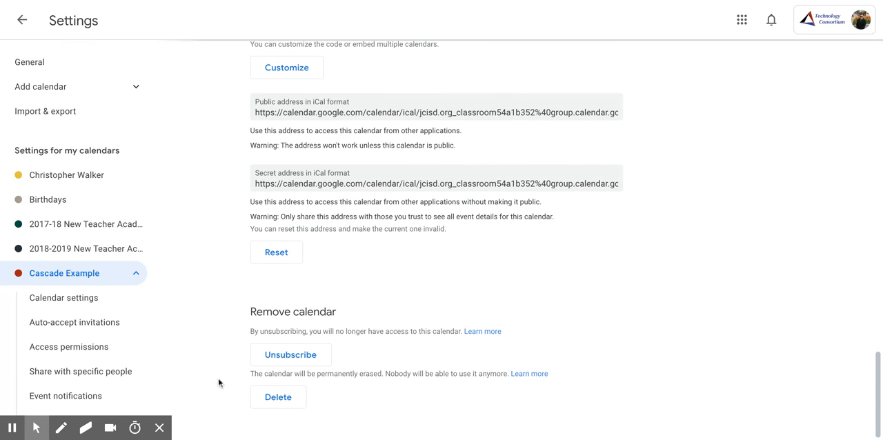
mouse_move(299, 384)
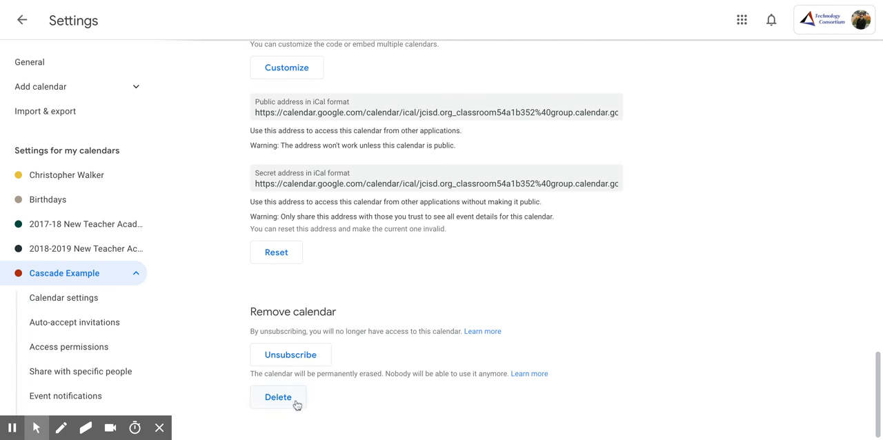
Delete Cascade Example under Remove calendar and confirm Permanently delete
click(278, 396)
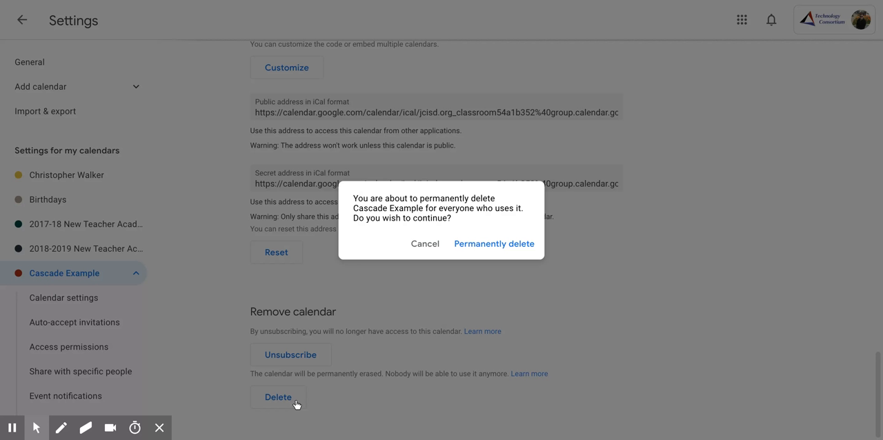
mouse_move(449, 300)
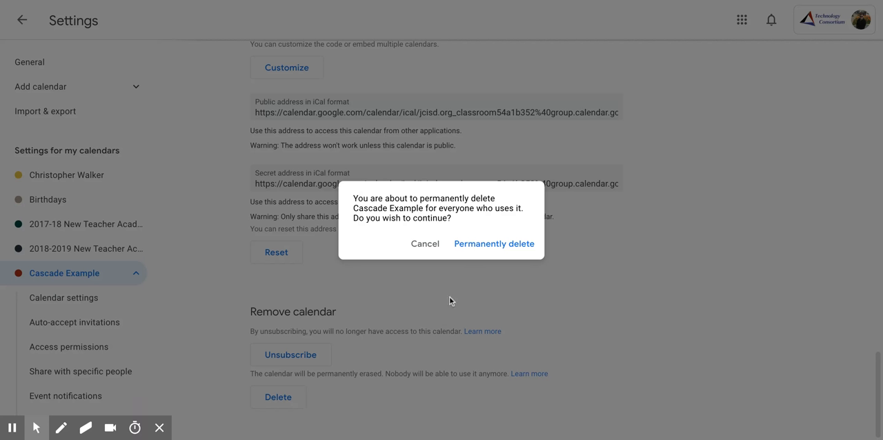
click(493, 243)
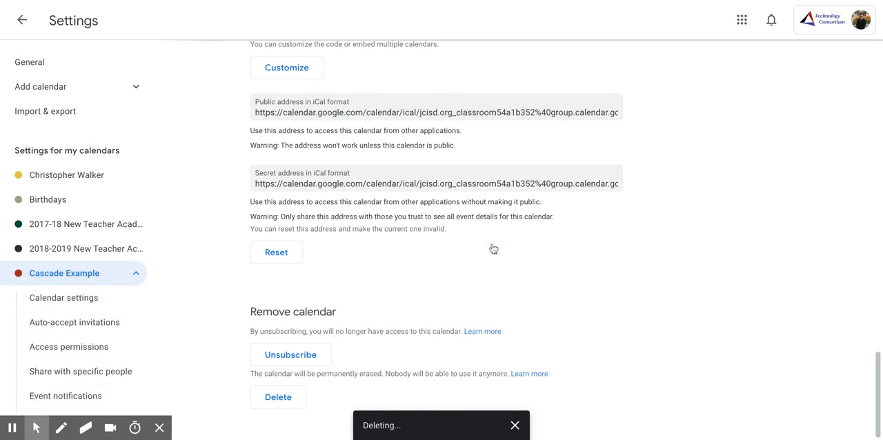
click(278, 396)
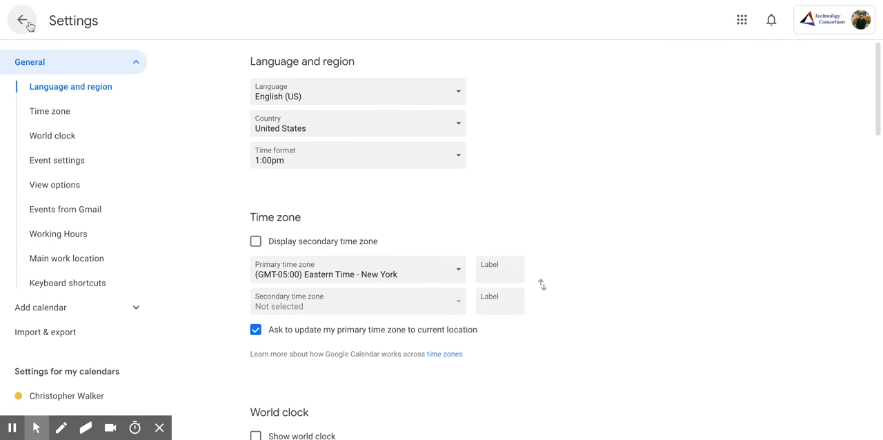
Leave Settings to return to the Mar–Apr 2019 week view, now without Cascade Example
click(20, 19)
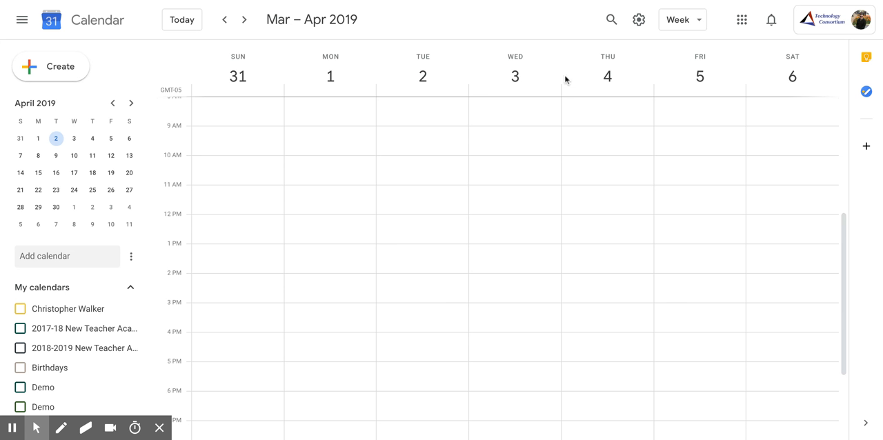
mouse_move(626, 4)
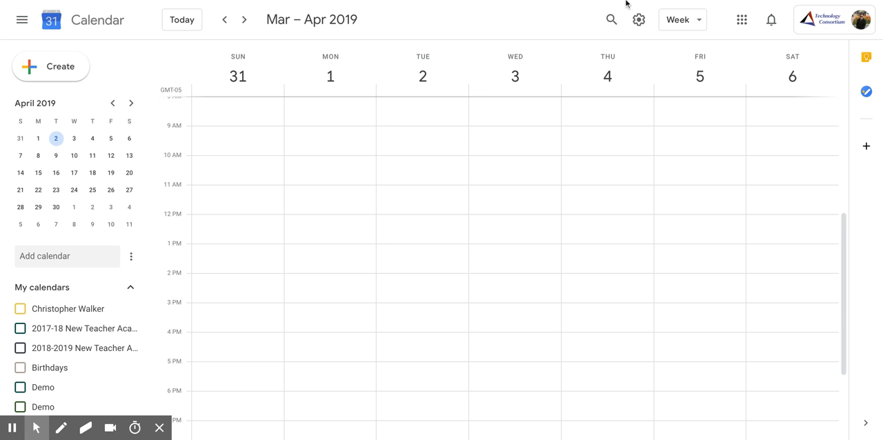